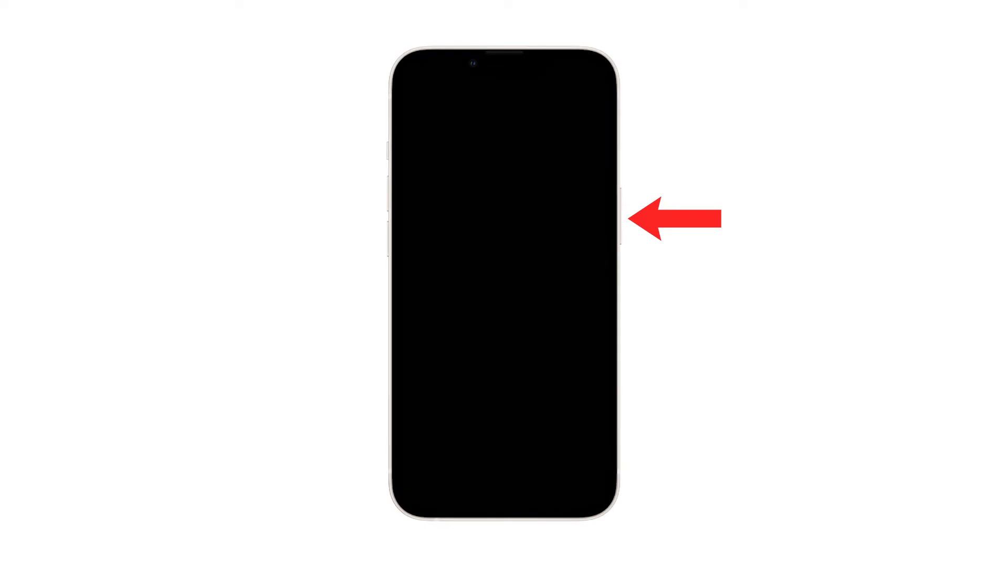
pyautogui.click(622, 218)
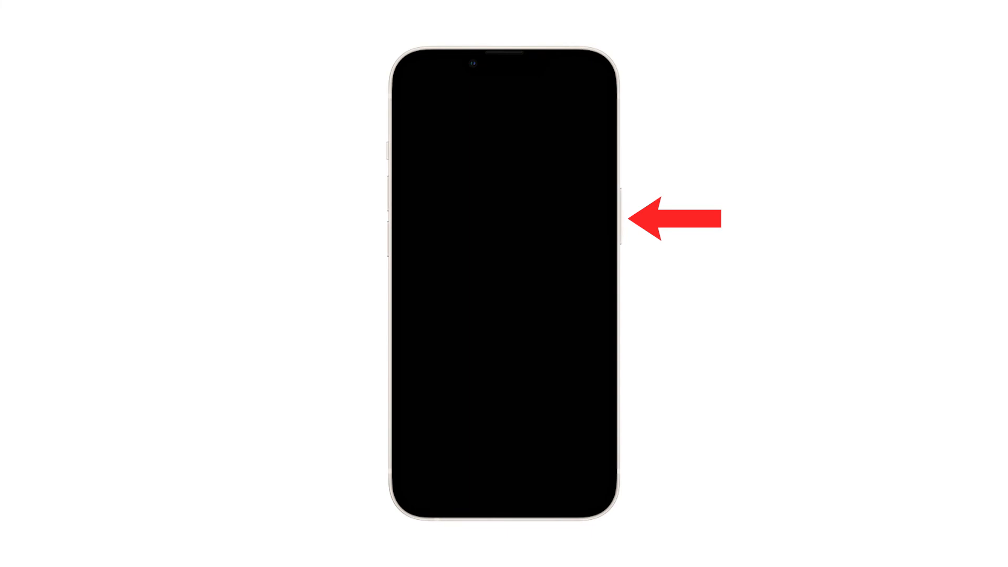
pyautogui.click(625, 212)
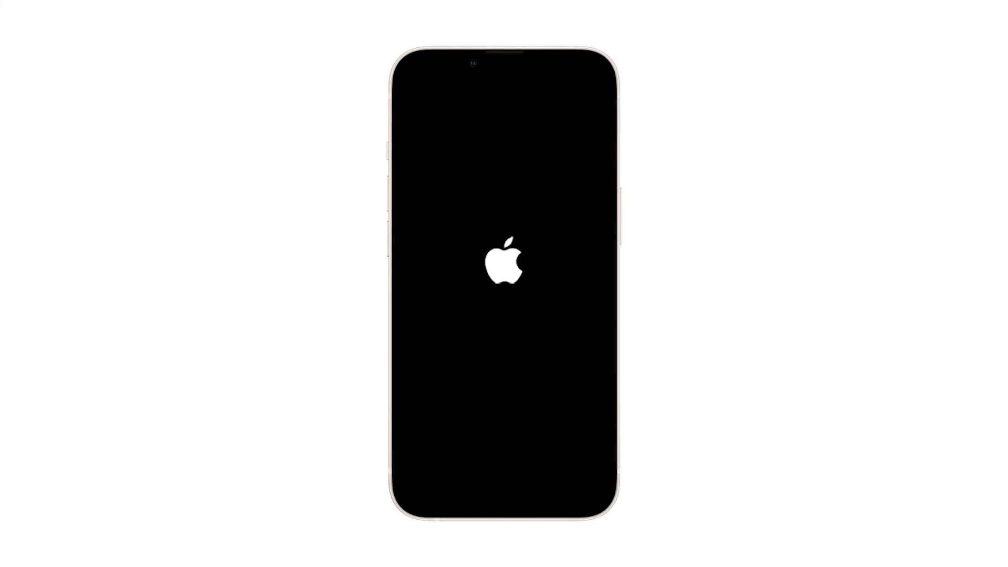